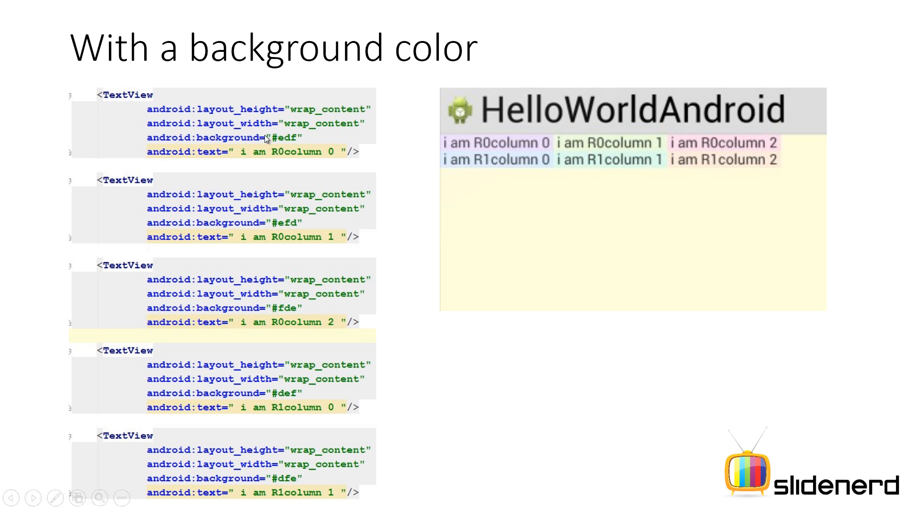
{"action": "mouse_move", "coordinate": [312, 234]}
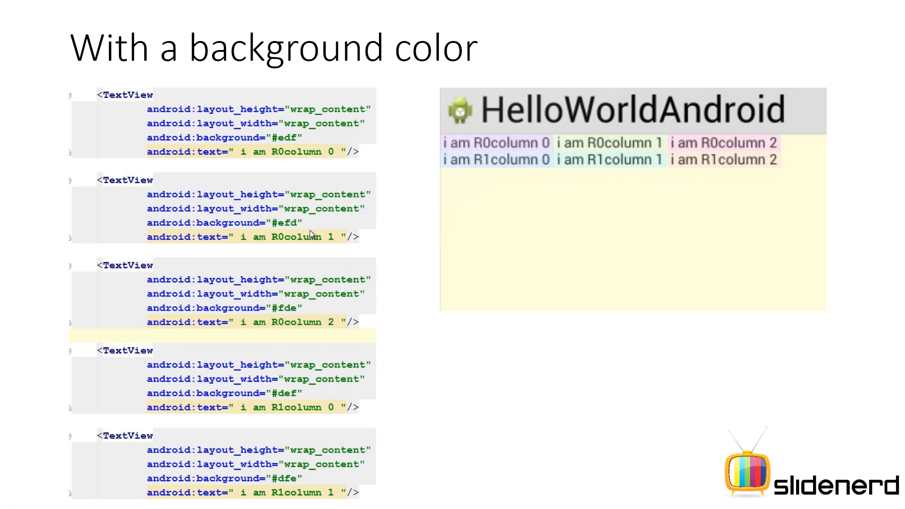
{"action": "mouse_move", "coordinate": [737, 168]}
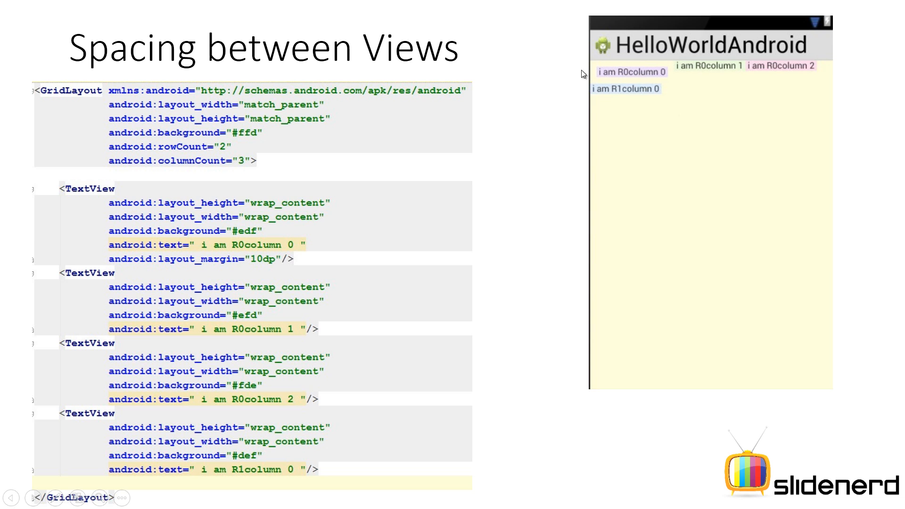
{"action": "mouse_move", "coordinate": [648, 111]}
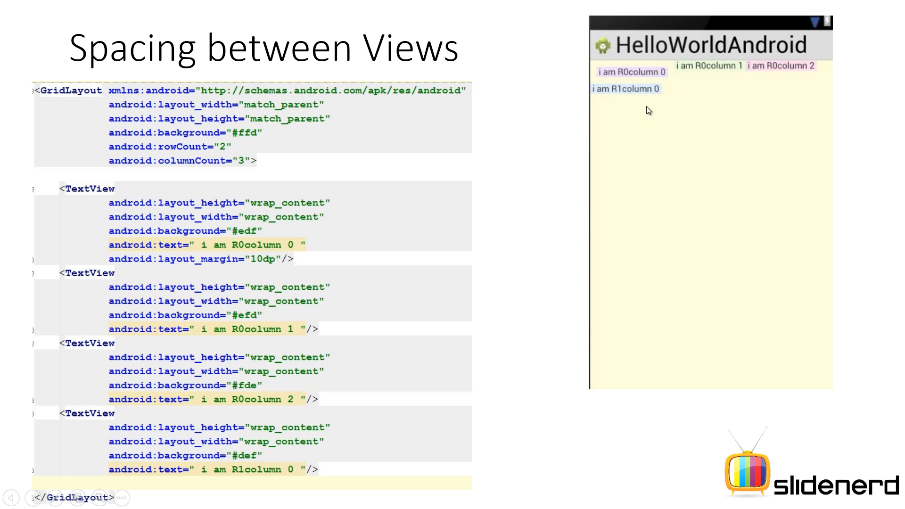
{"action": "mouse_move", "coordinate": [331, 226]}
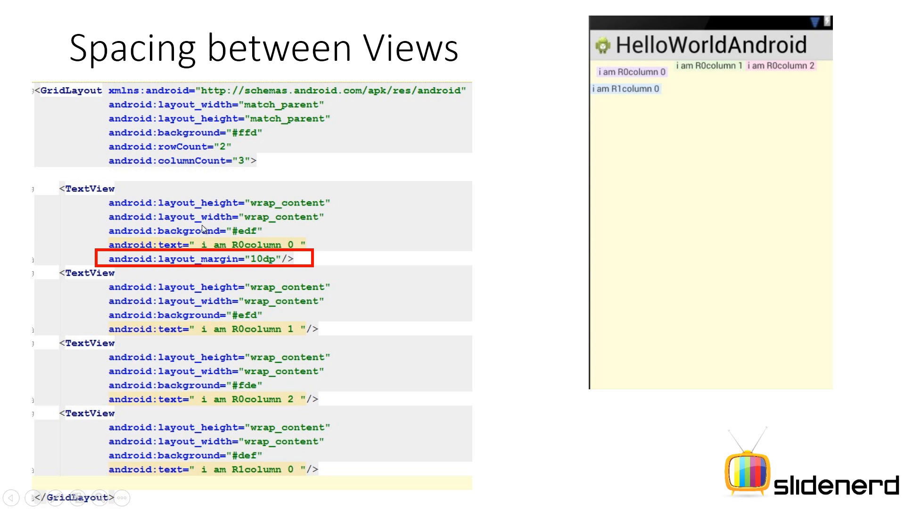
{"action": "mouse_move", "coordinate": [115, 199]}
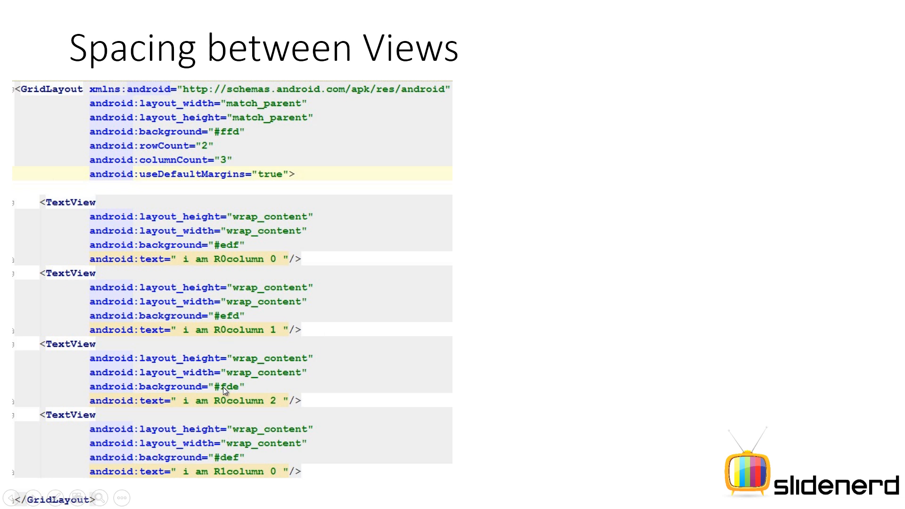
{"action": "mouse_move", "coordinate": [377, 362]}
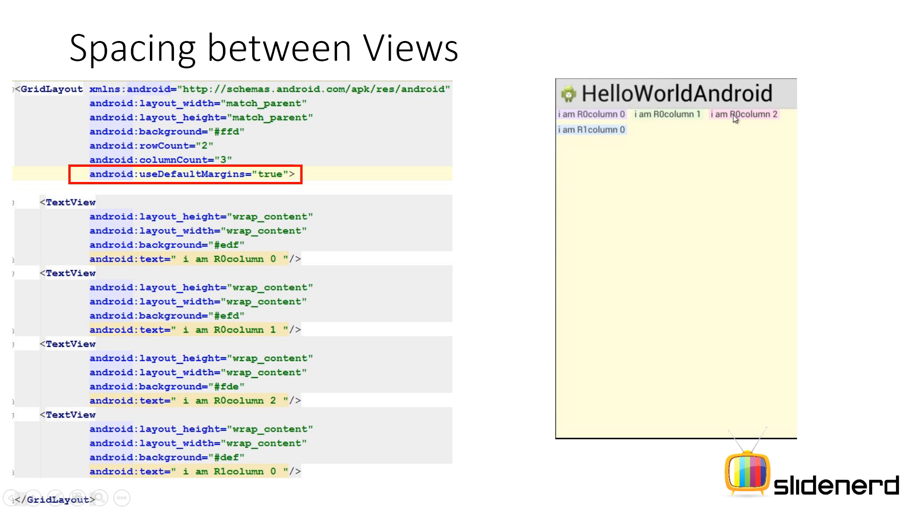
{"action": "mouse_move", "coordinate": [629, 140]}
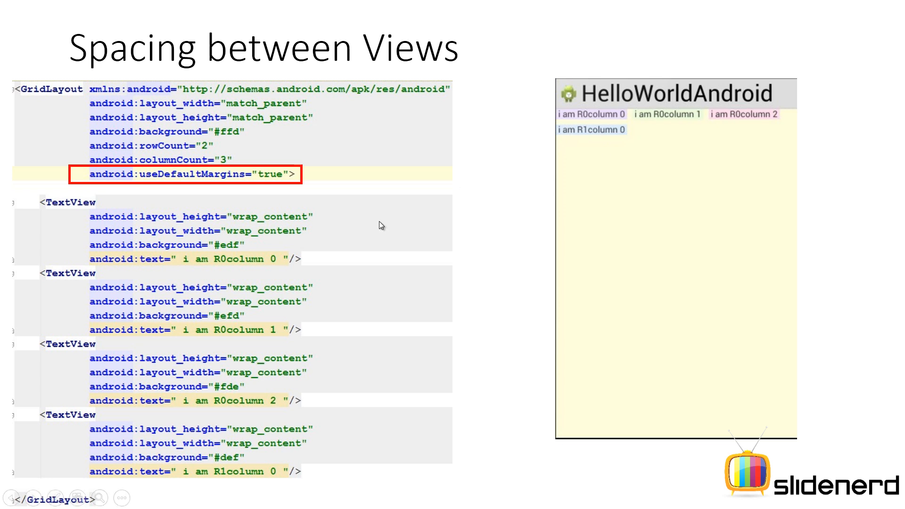
{"action": "mouse_move", "coordinate": [427, 195]}
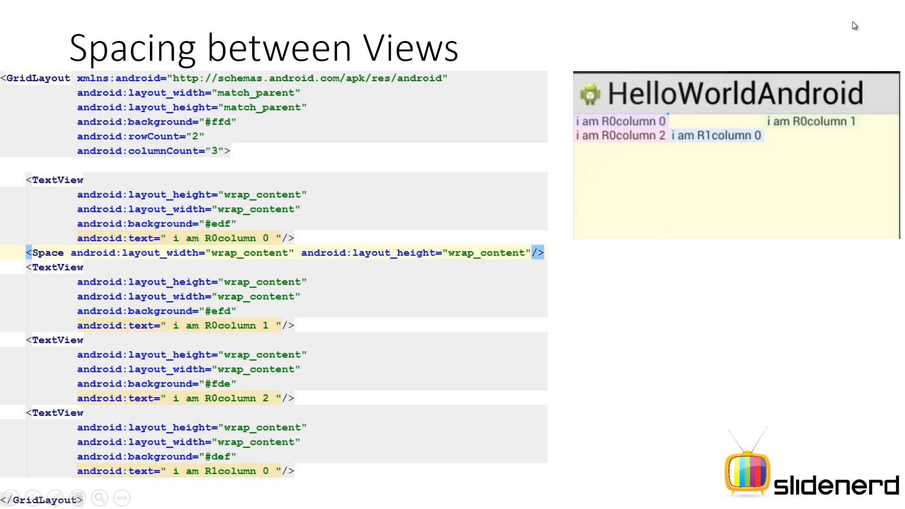
{"action": "mouse_move", "coordinate": [842, 126]}
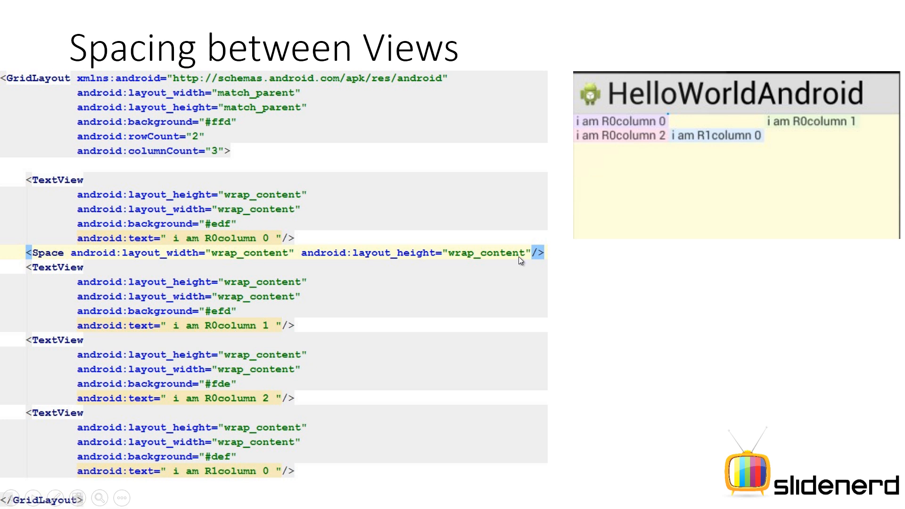
{"action": "mouse_move", "coordinate": [55, 167]}
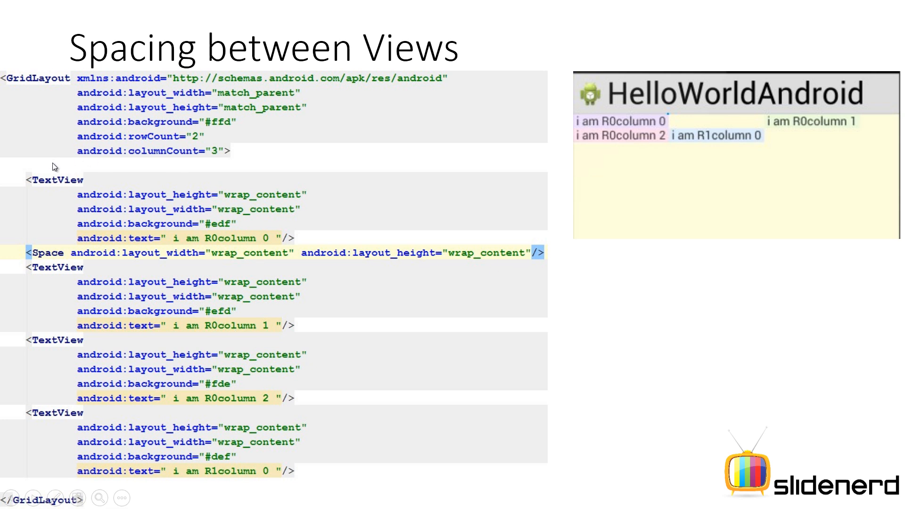
{"action": "mouse_move", "coordinate": [568, 112]}
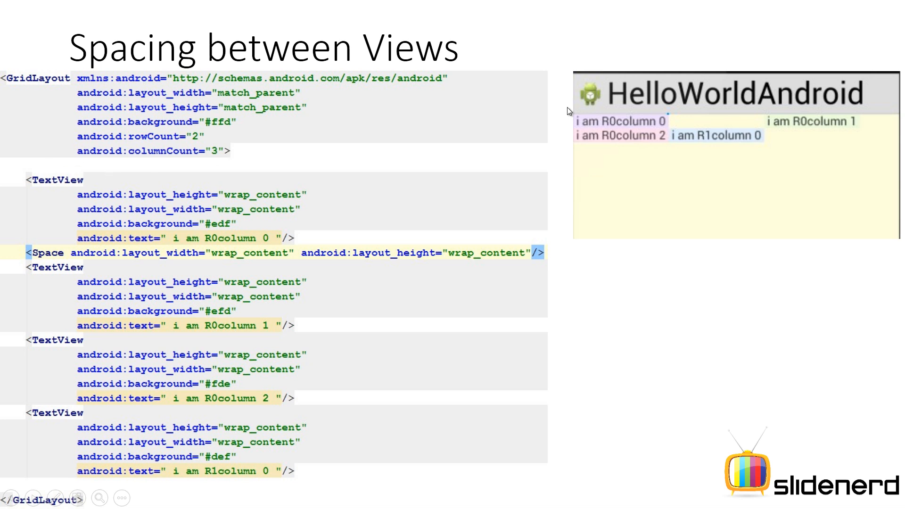
{"action": "mouse_move", "coordinate": [16, 253]}
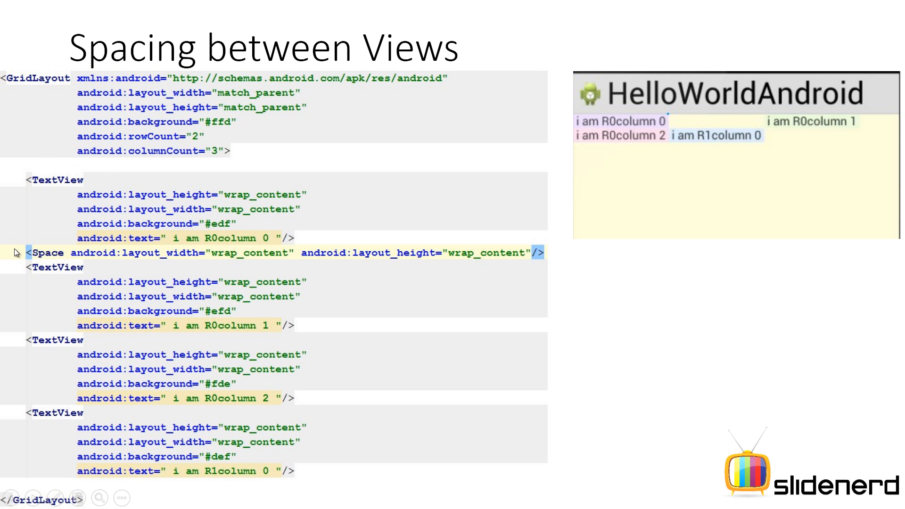
{"action": "mouse_move", "coordinate": [730, 120]}
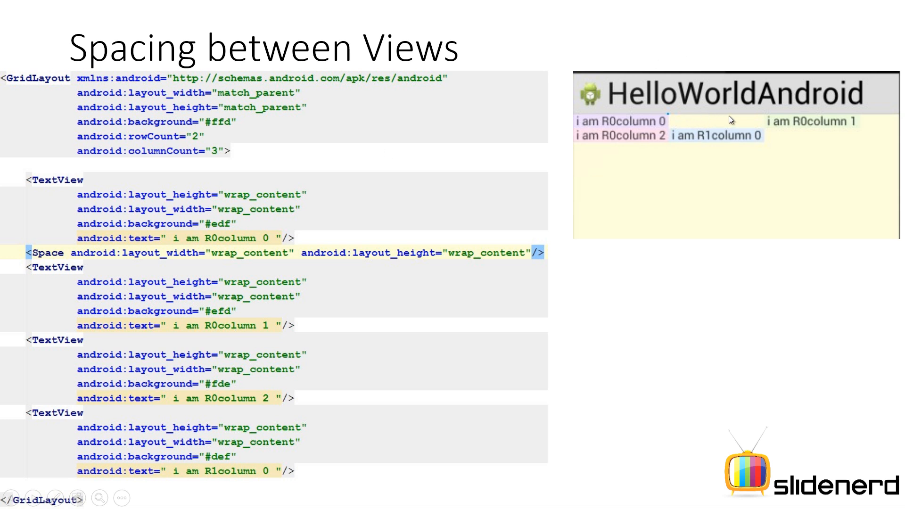
{"action": "mouse_move", "coordinate": [661, 270]}
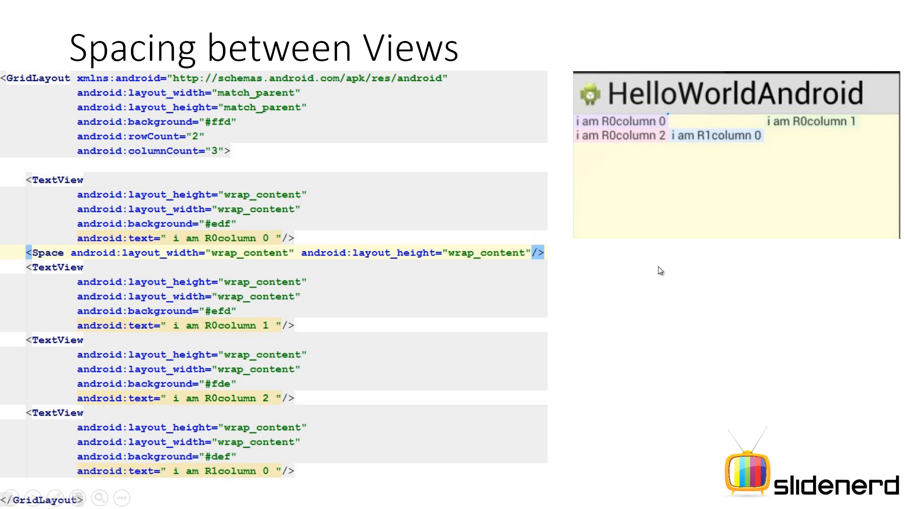
{"action": "mouse_move", "coordinate": [849, 214]}
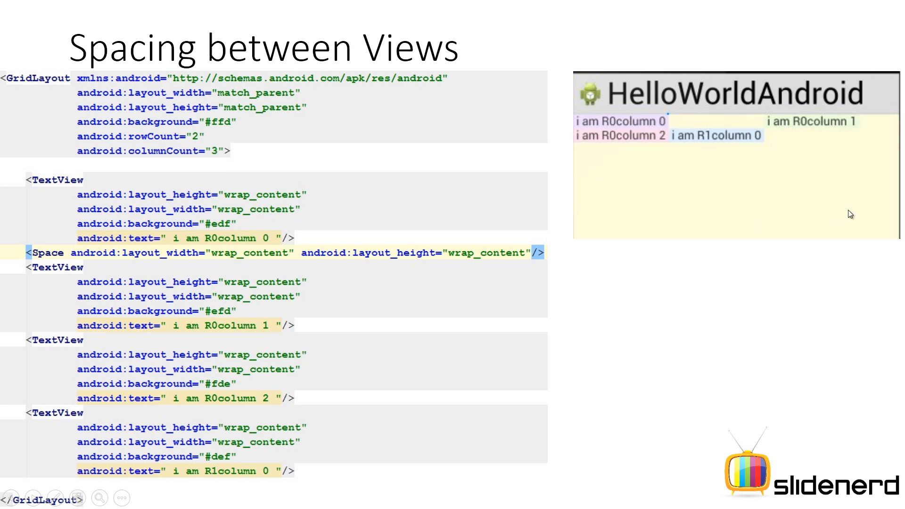